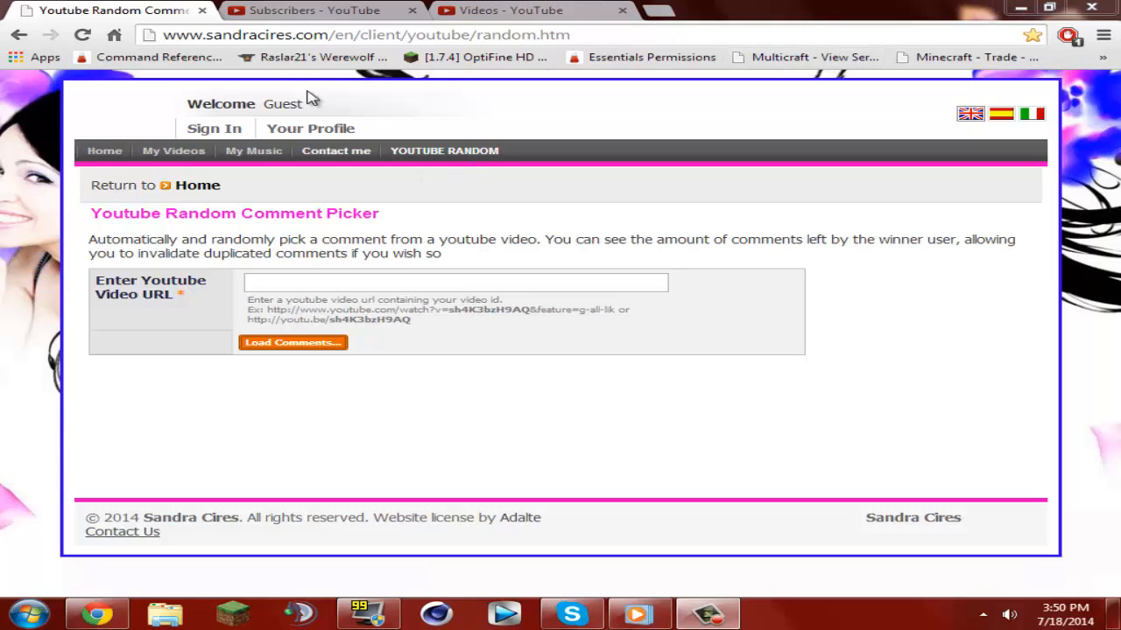
pyautogui.moveTo(350, 205)
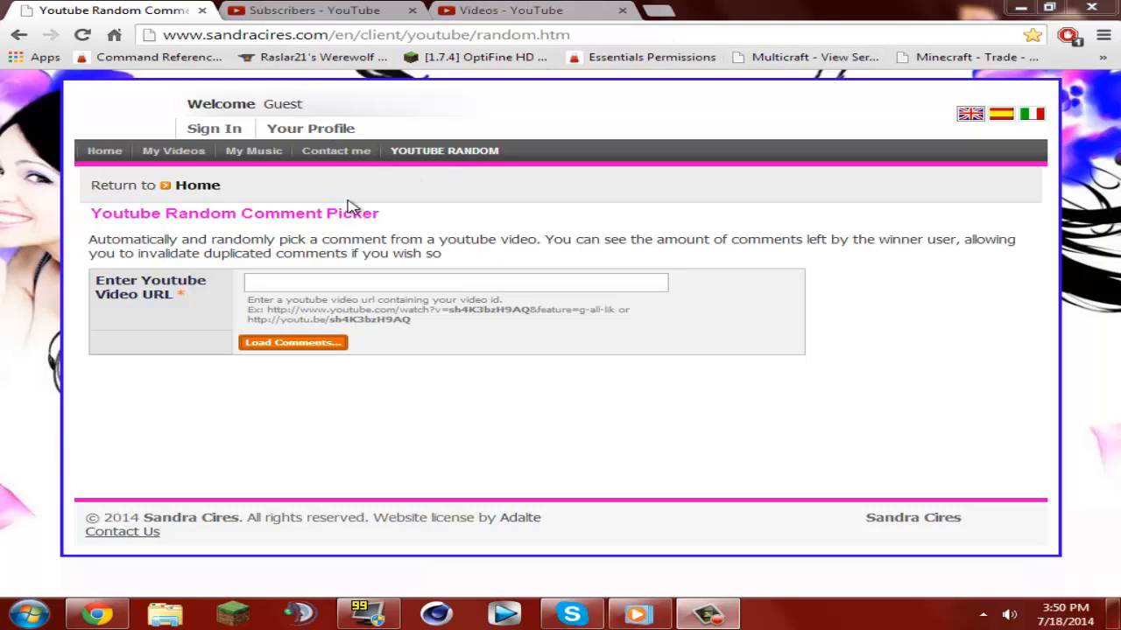
# Switch to the 'Videos - YouTube' tab listing the channel's uploaded videos
pyautogui.click(527, 10)
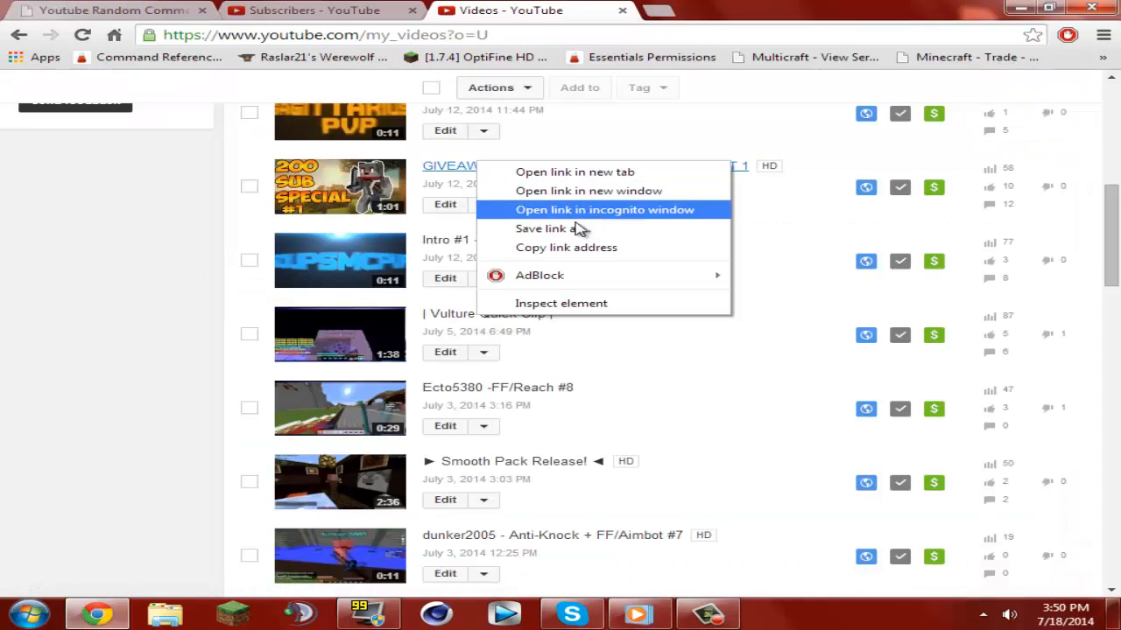
# Copy the link of the 'GIVEAWAY!! 200 SUBSCRIBER SPECIAL PART 1' video
pyautogui.click(551, 229)
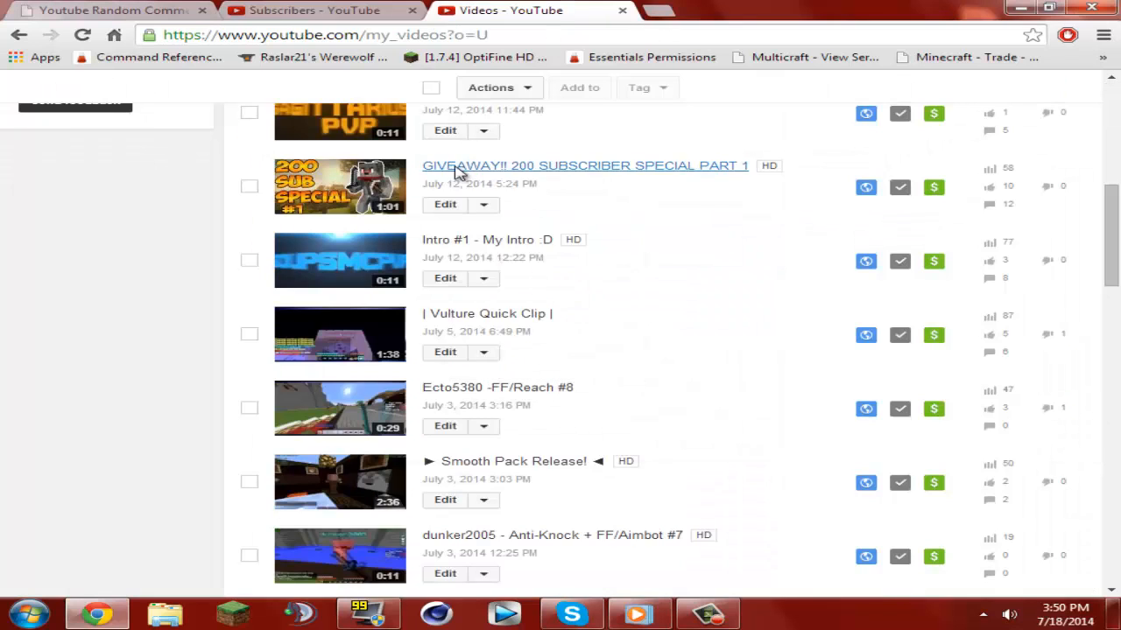
pyautogui.moveTo(131, 12)
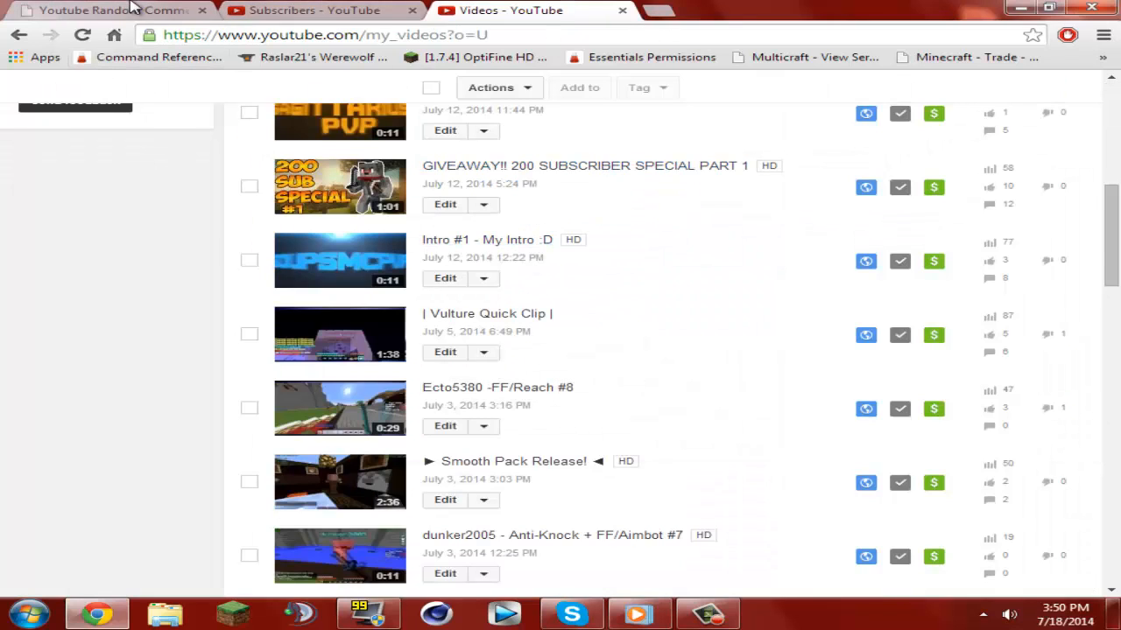
# Paste the giveaway link, draw OHJUSTIFY from 12 comments, then open Subscribers
pyautogui.rightClick(455, 282)
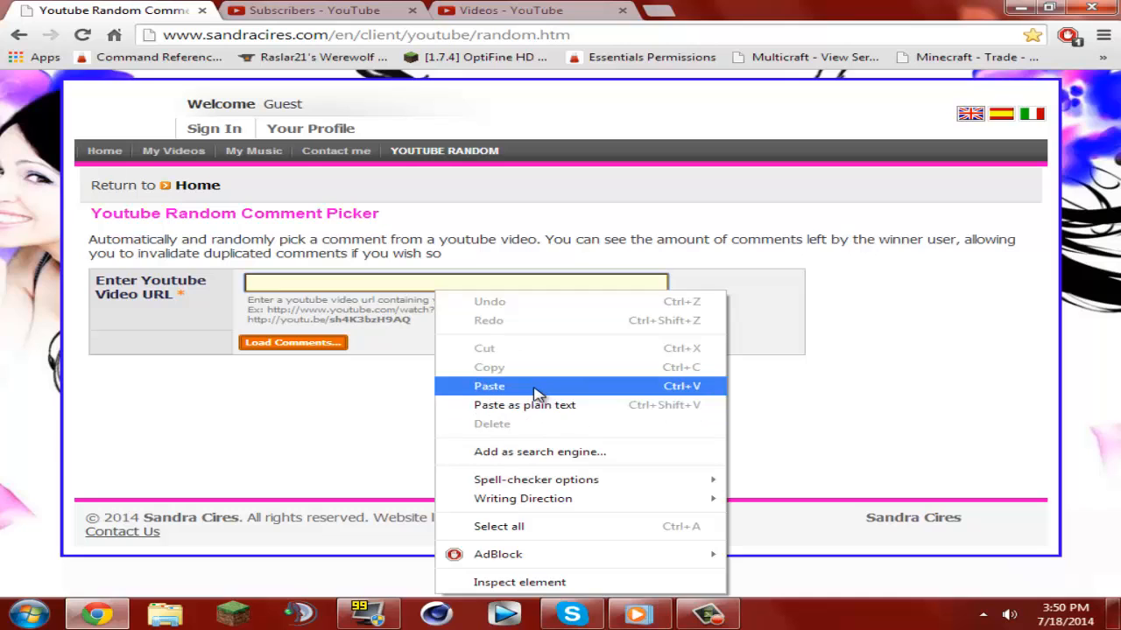
pyautogui.click(489, 386)
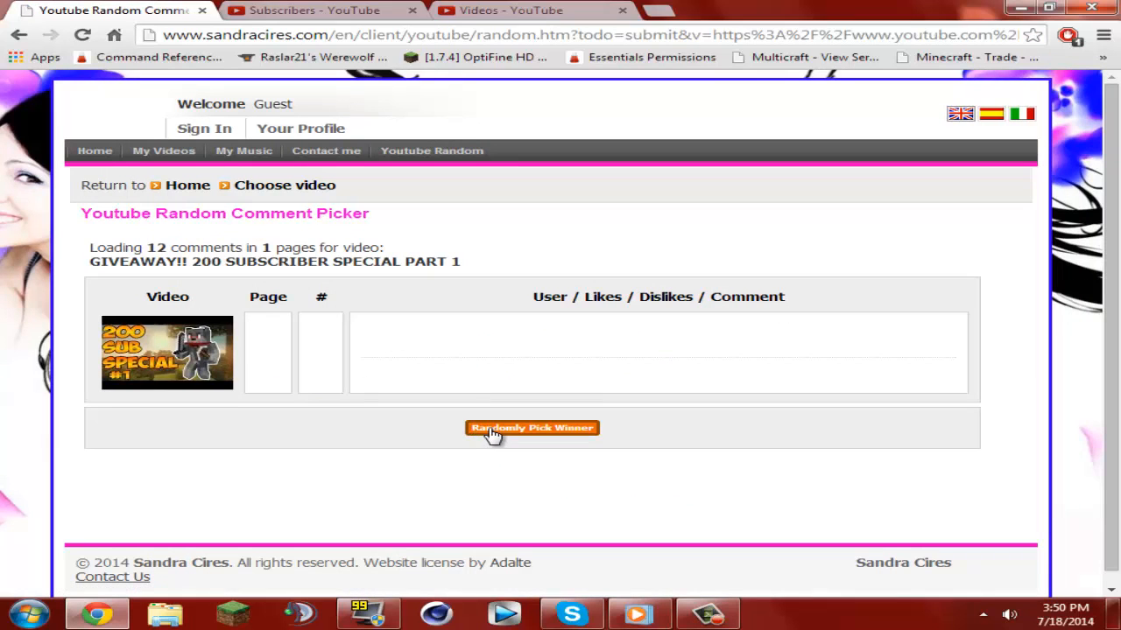
pyautogui.click(532, 428)
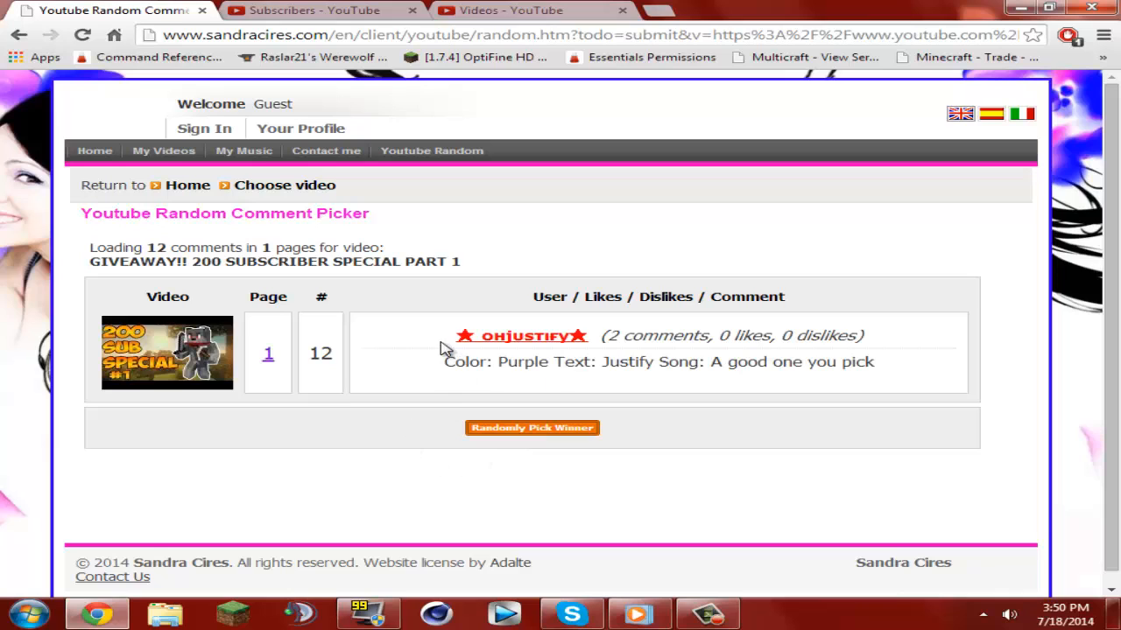
pyautogui.moveTo(446, 336); pyautogui.dragTo(901, 335)
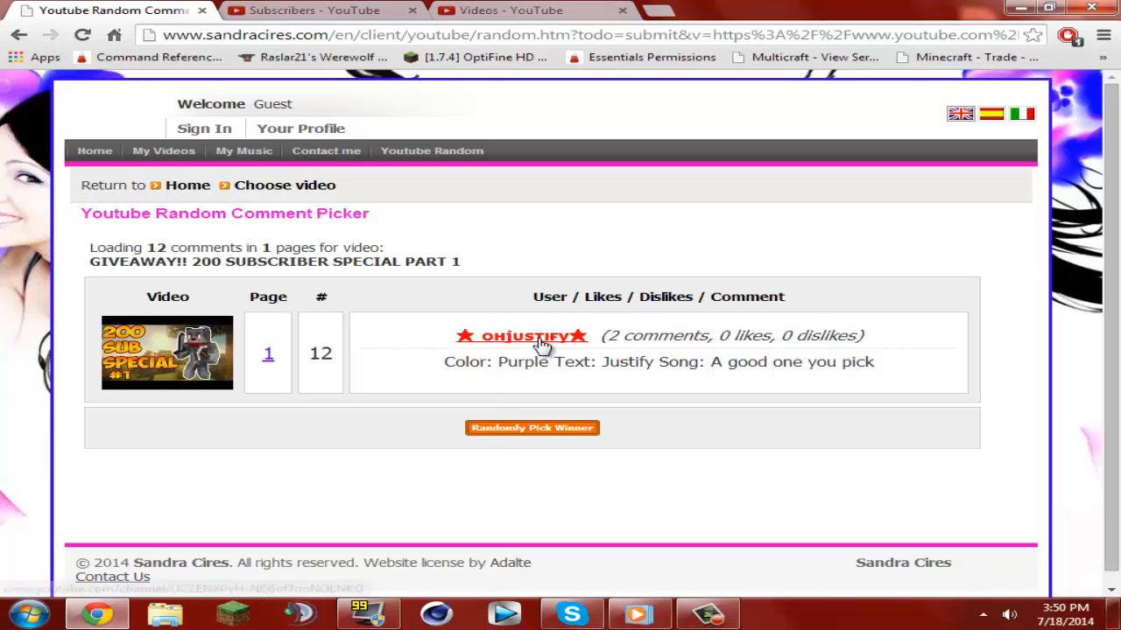
pyautogui.click(310, 10)
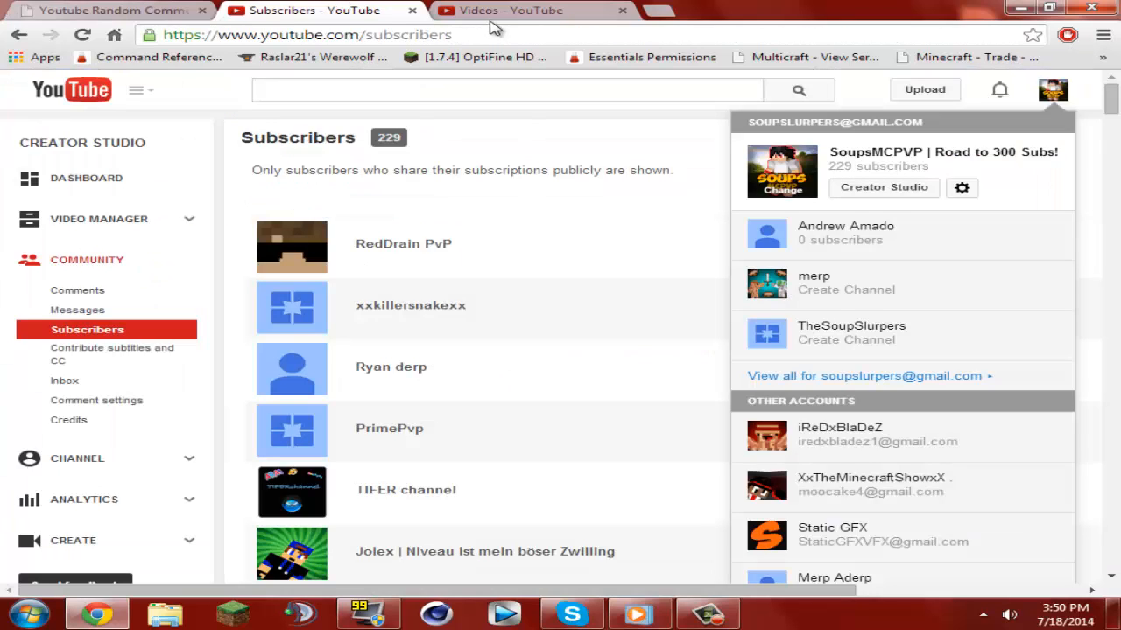
pyautogui.moveTo(881, 192)
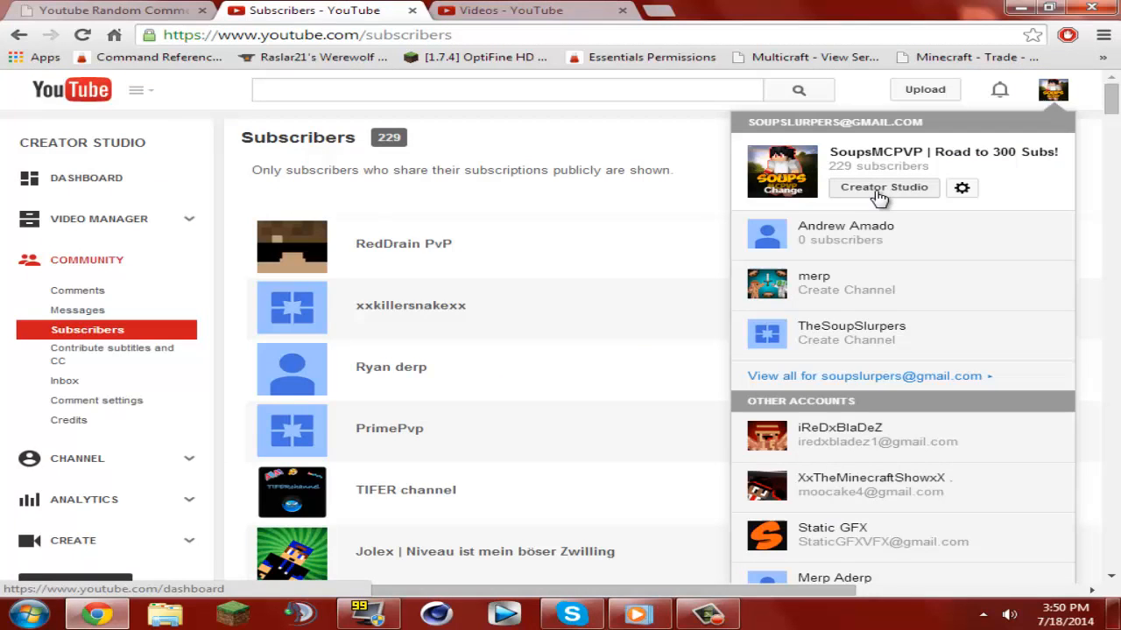
pyautogui.moveTo(503, 61)
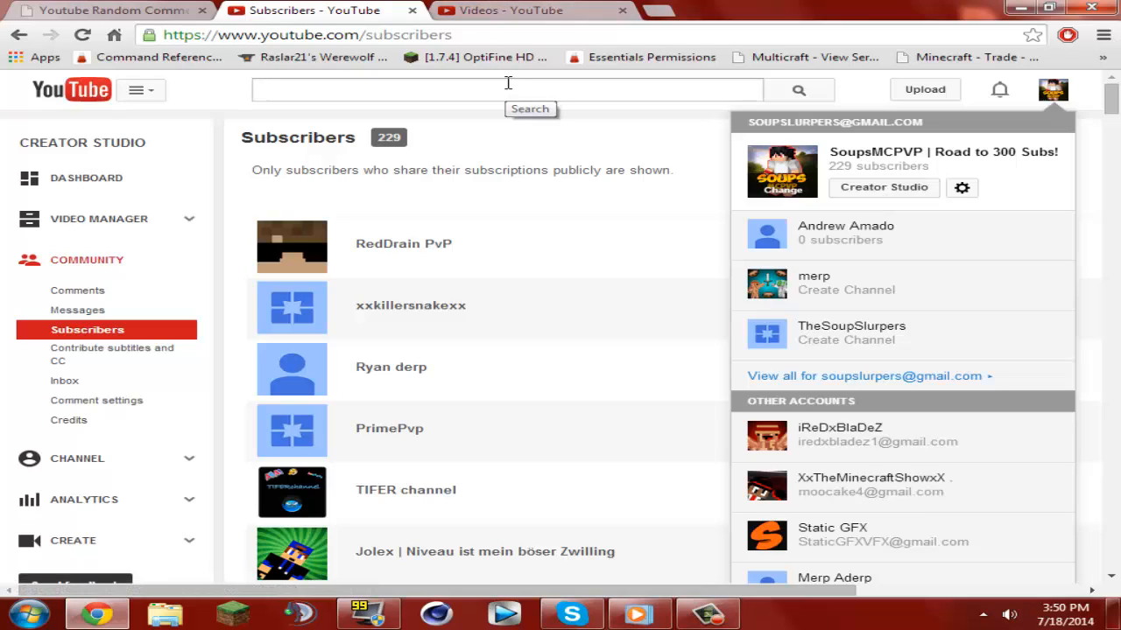
pyautogui.moveTo(558, 176)
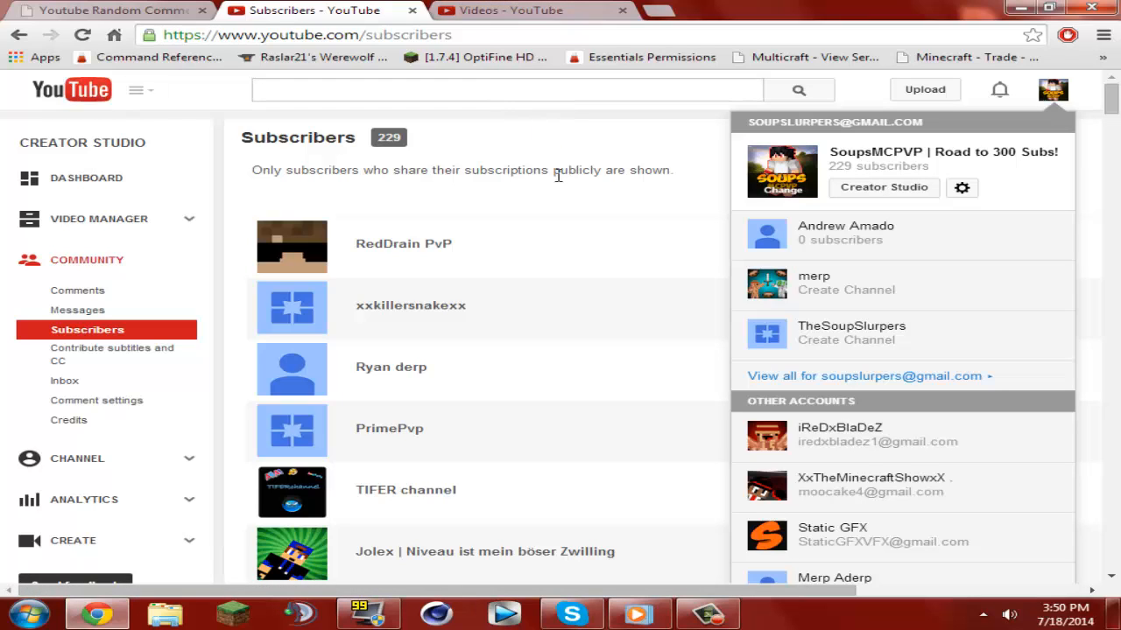
pyautogui.moveTo(581, 196)
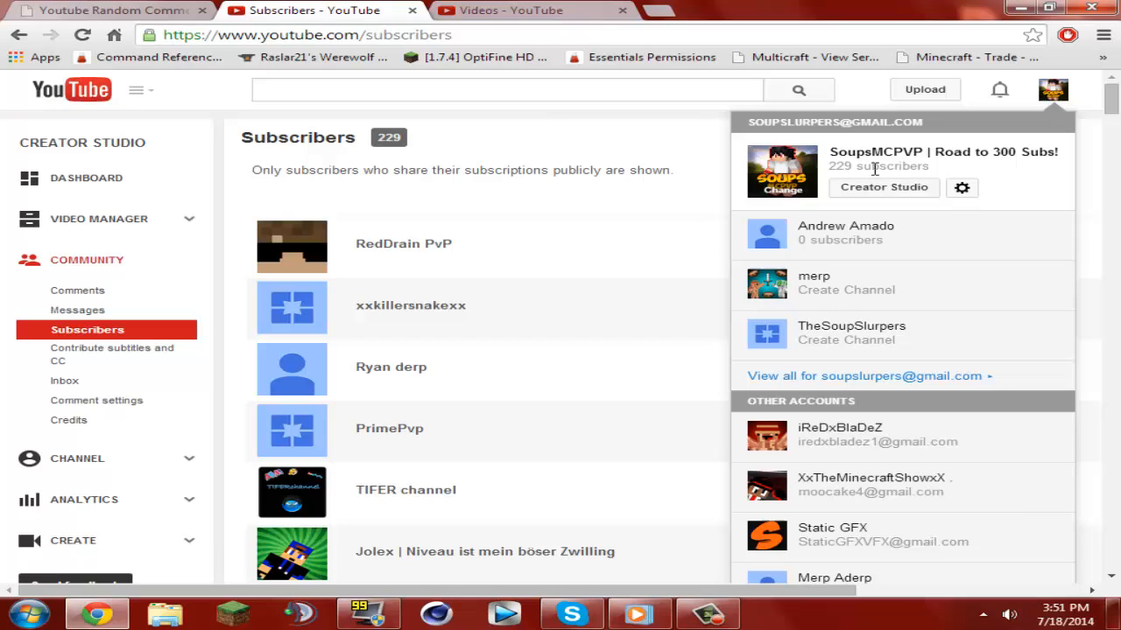
pyautogui.moveTo(784, 61)
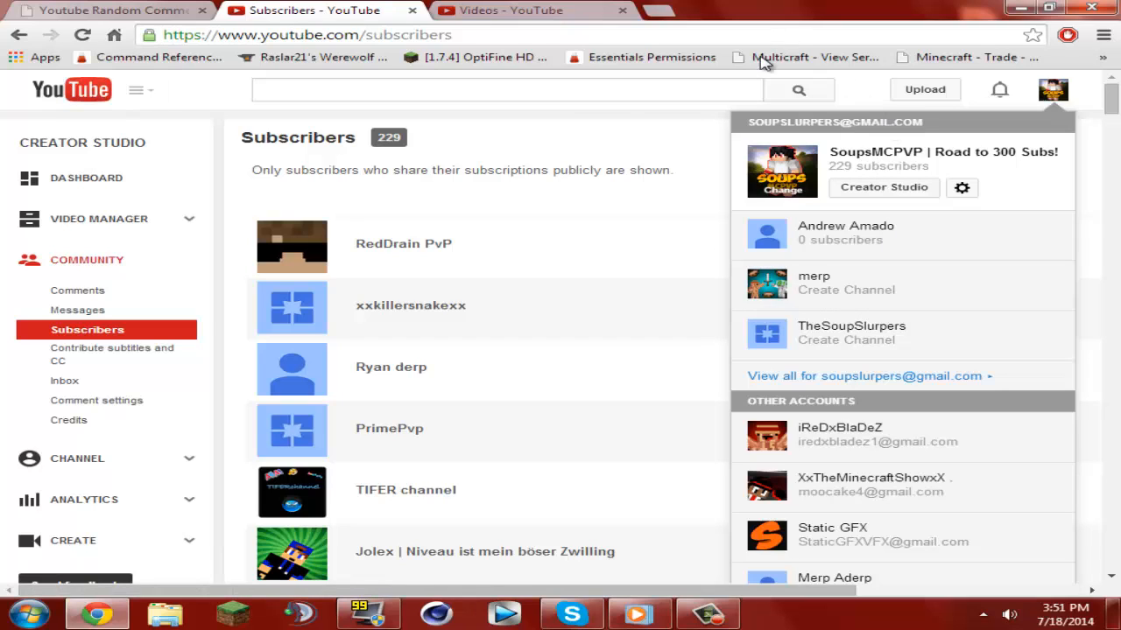
pyautogui.moveTo(891, 194)
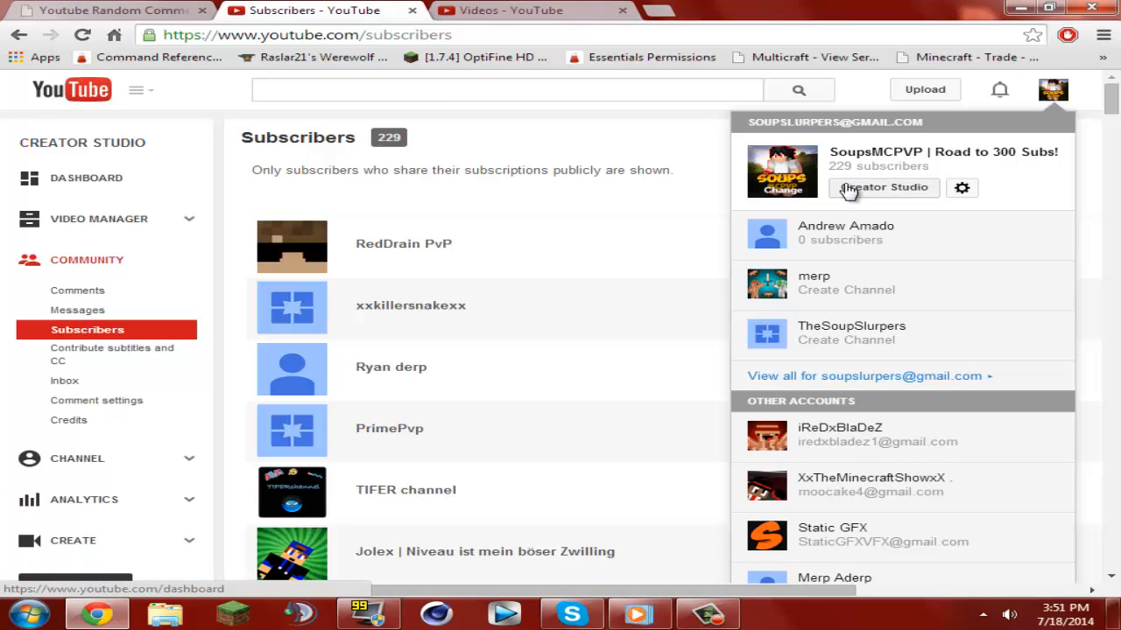
# Check the winner OHJUSTIFY in the picker, then return to the subscribers list
pyautogui.click(114, 13)
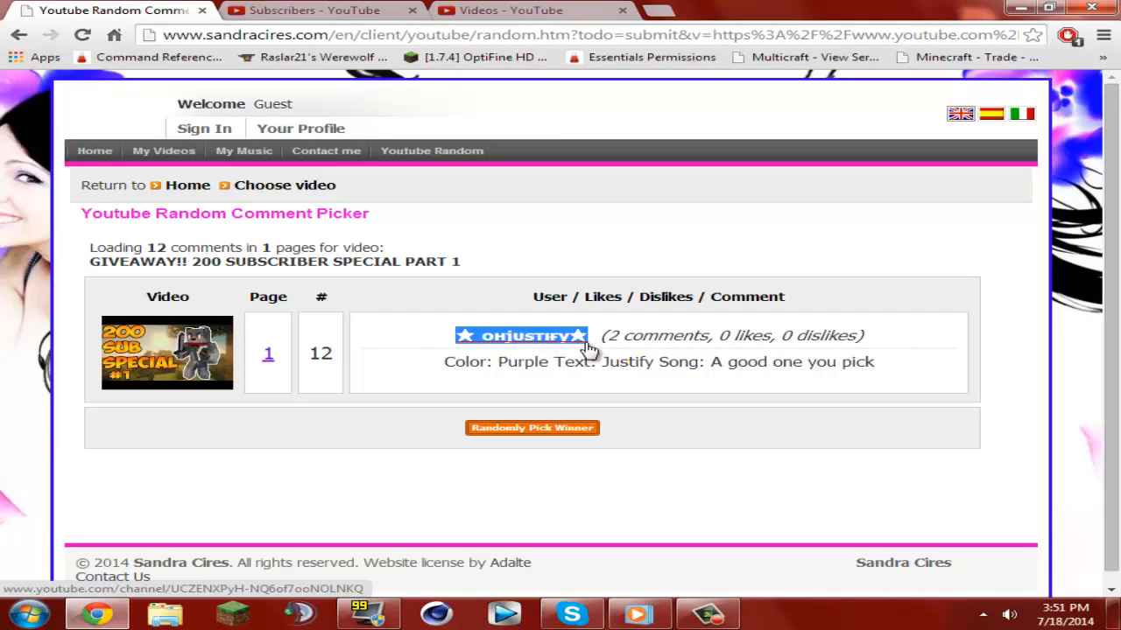
pyautogui.click(315, 10)
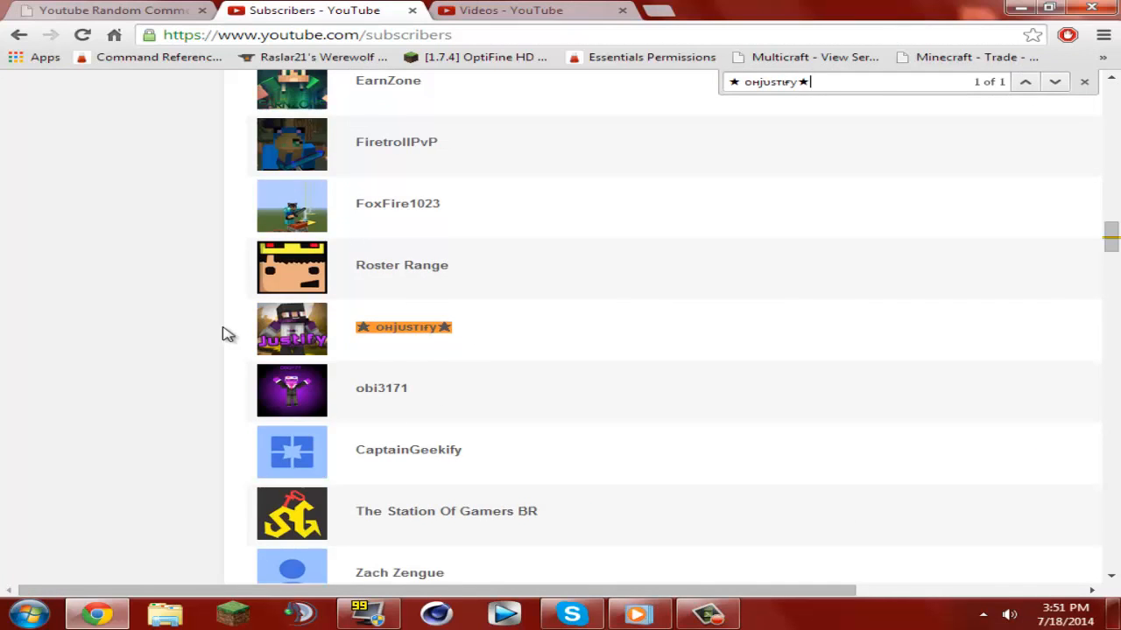
pyautogui.scroll(-3)
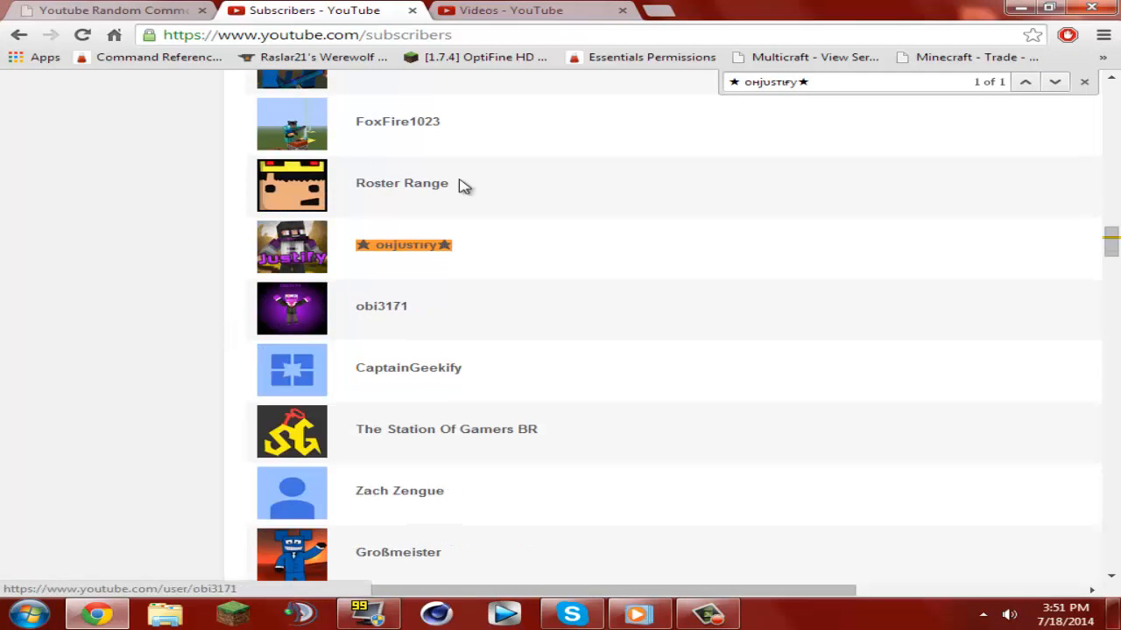
pyautogui.click(403, 244)
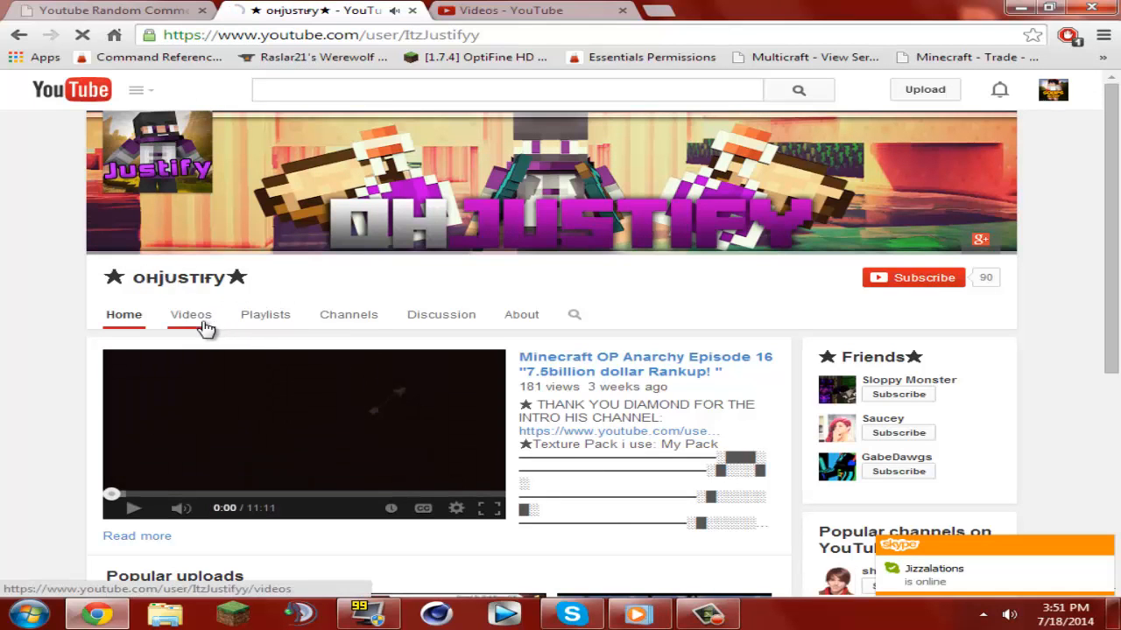
# Open the Videos section of OHJUSTIFY's channel
pyautogui.click(190, 314)
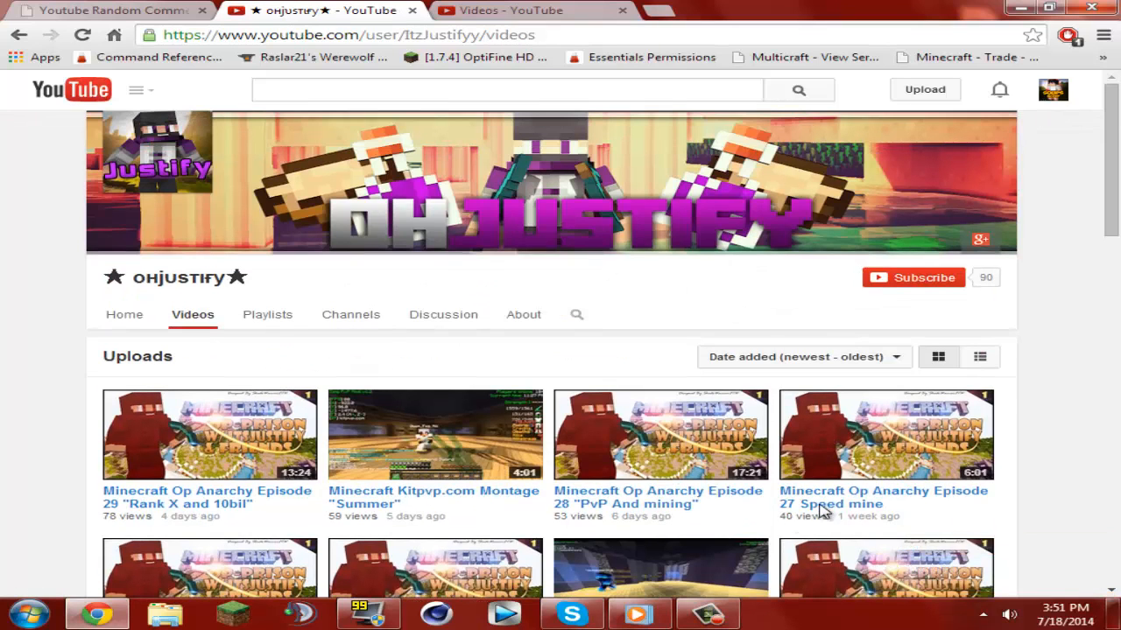
pyautogui.moveTo(647, 243)
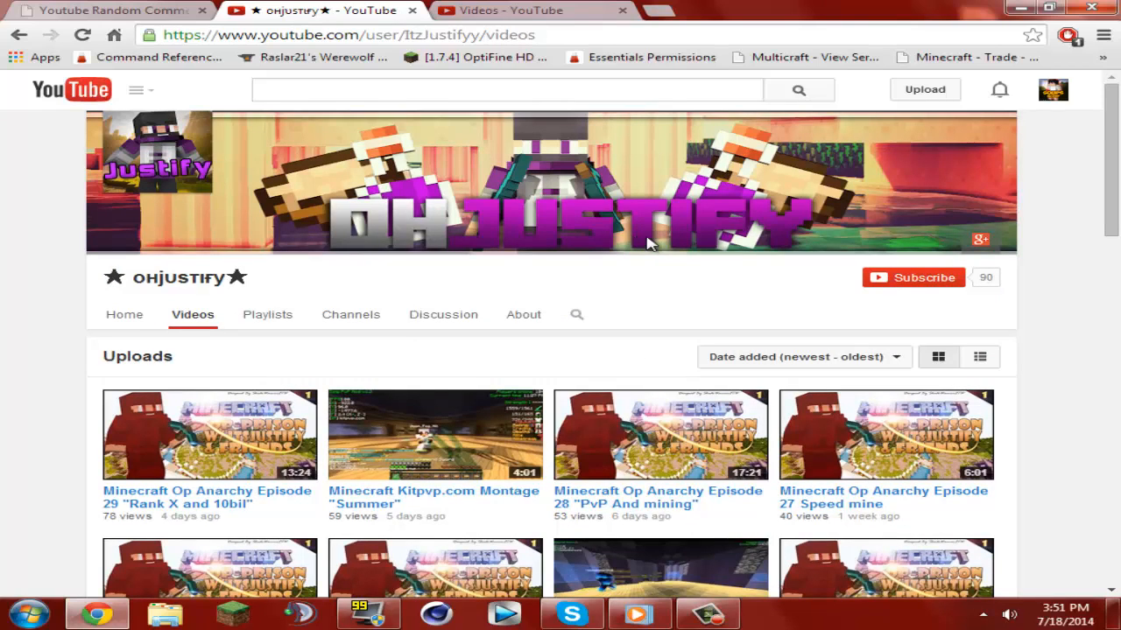
pyautogui.moveTo(7, 175)
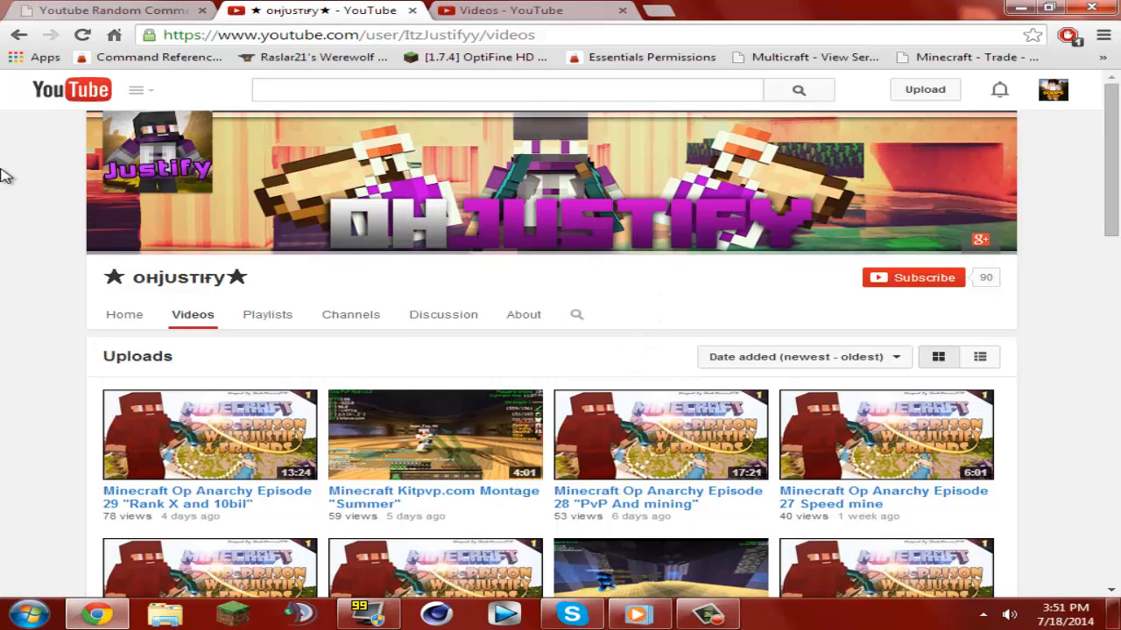
pyautogui.moveTo(248, 325)
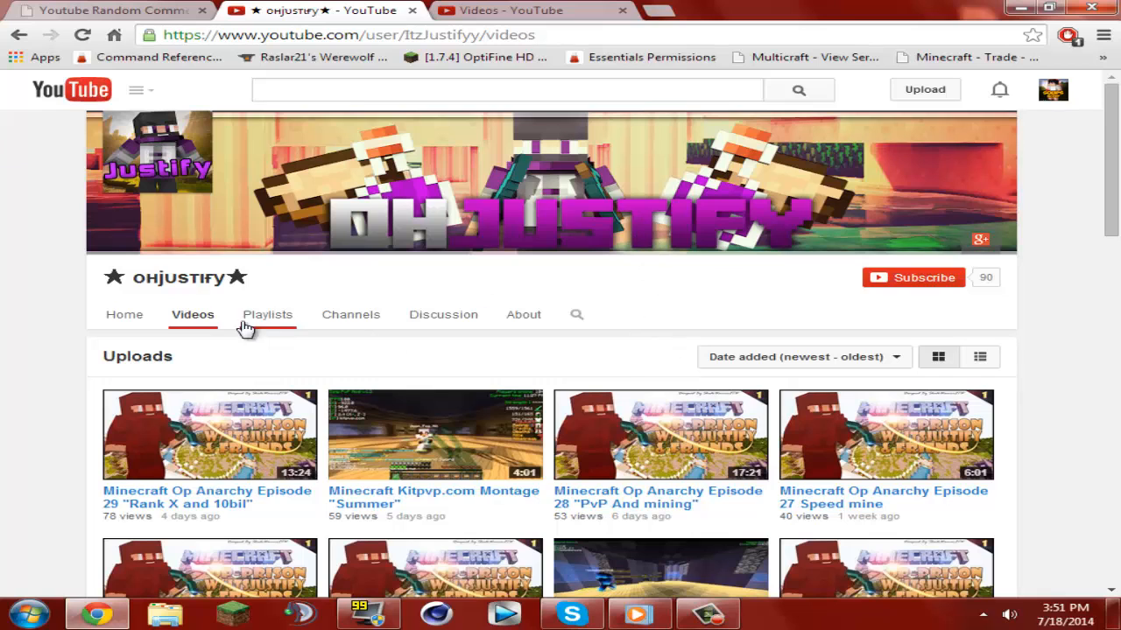